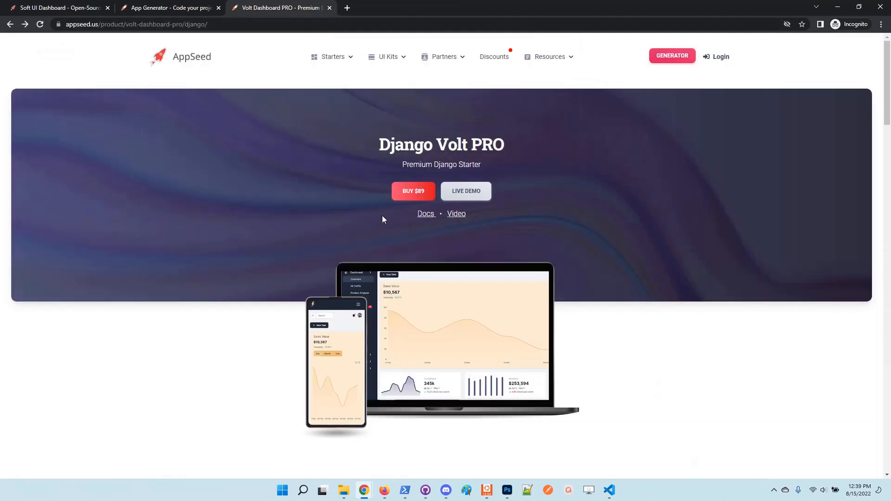
# Launch the Django Volt PRO live demo from the product page into a new tab
pyautogui.click(465, 191)
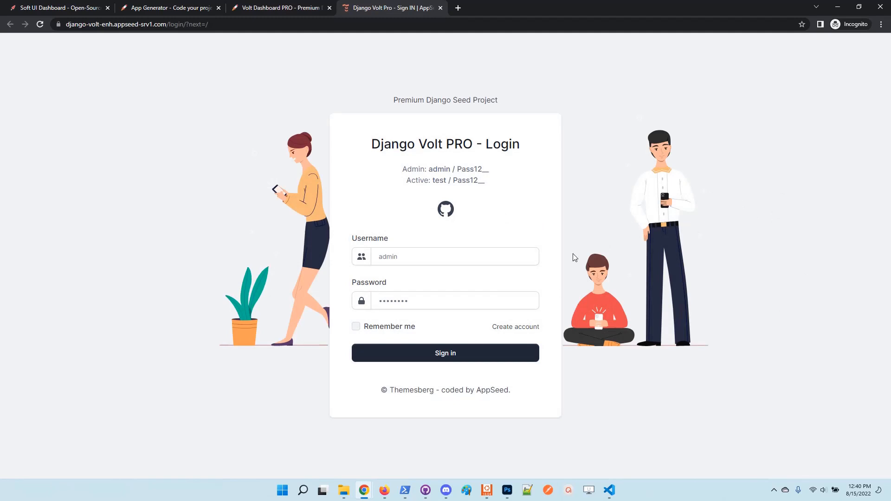
pyautogui.moveTo(462, 214)
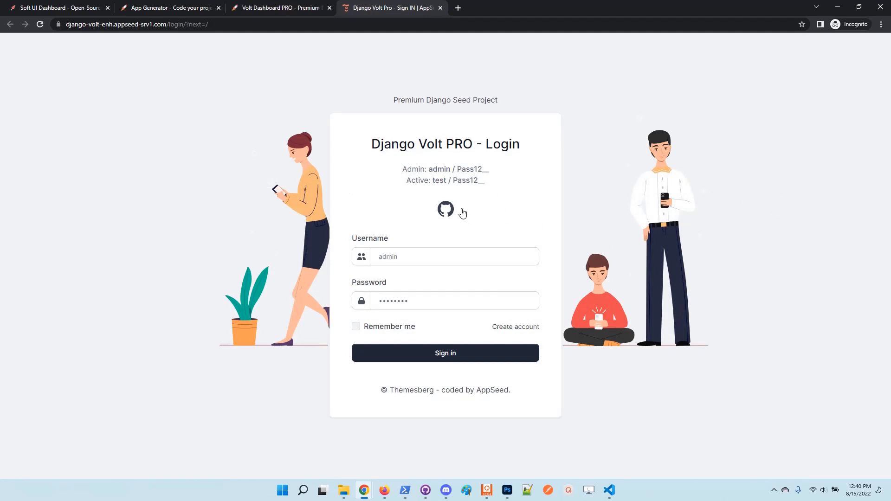
pyautogui.moveTo(465, 204)
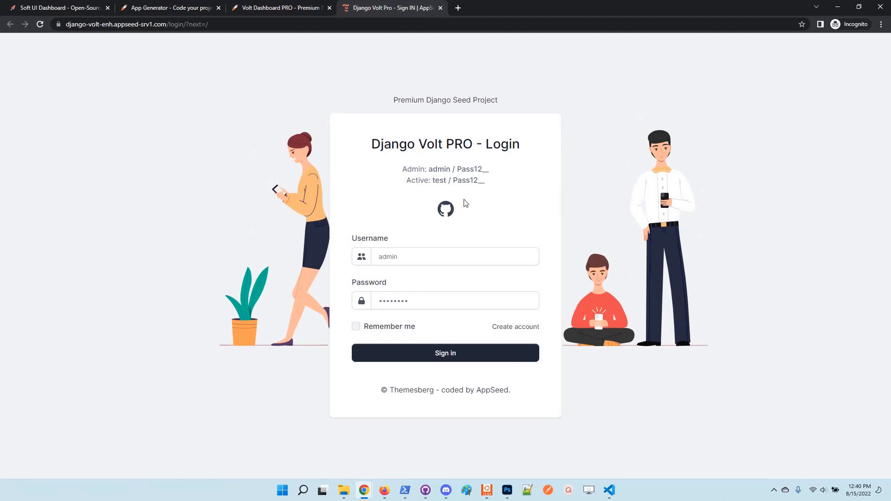
pyautogui.moveTo(473, 218)
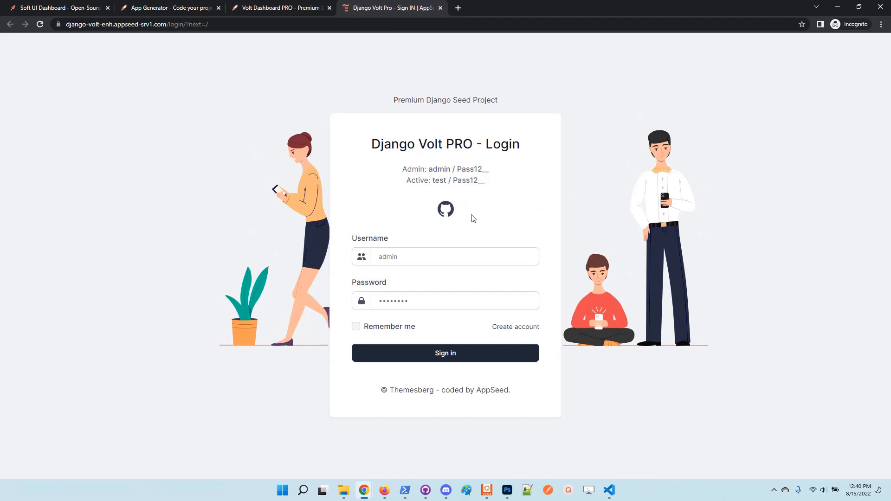
# Sign in with GitHub and authorize app-generator, landing on the empty Task List
pyautogui.click(445, 209)
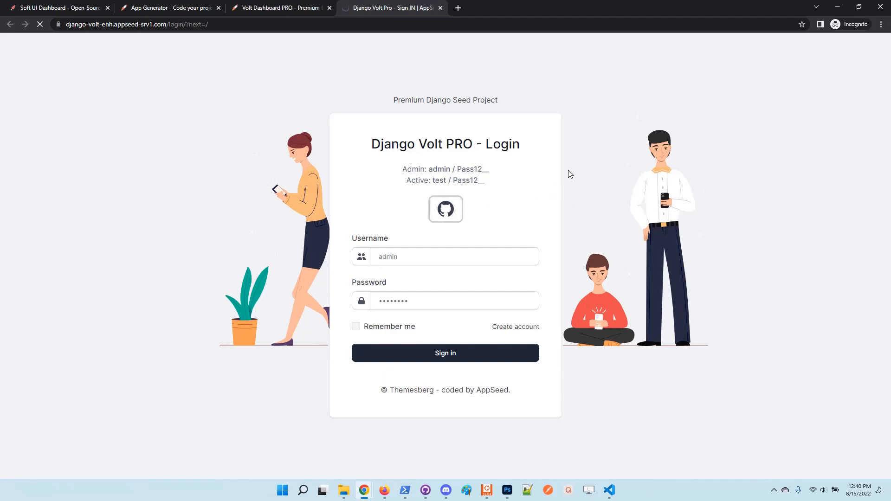
pyautogui.click(445, 209)
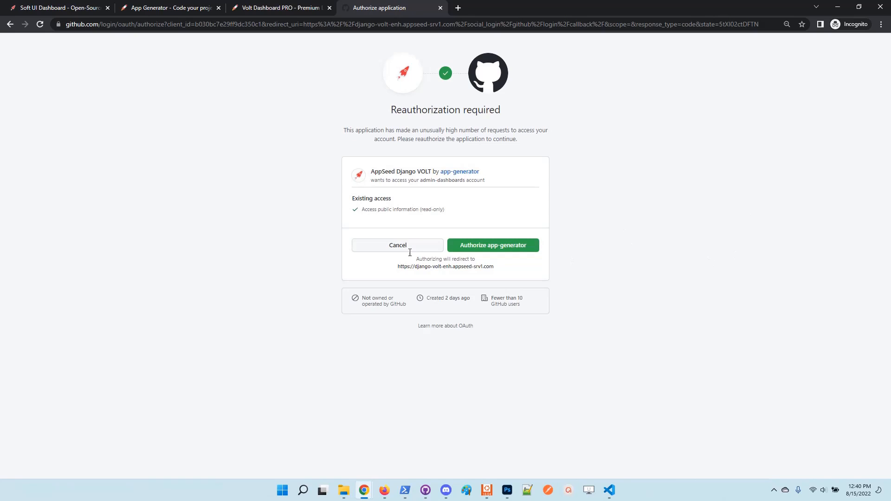
pyautogui.click(493, 245)
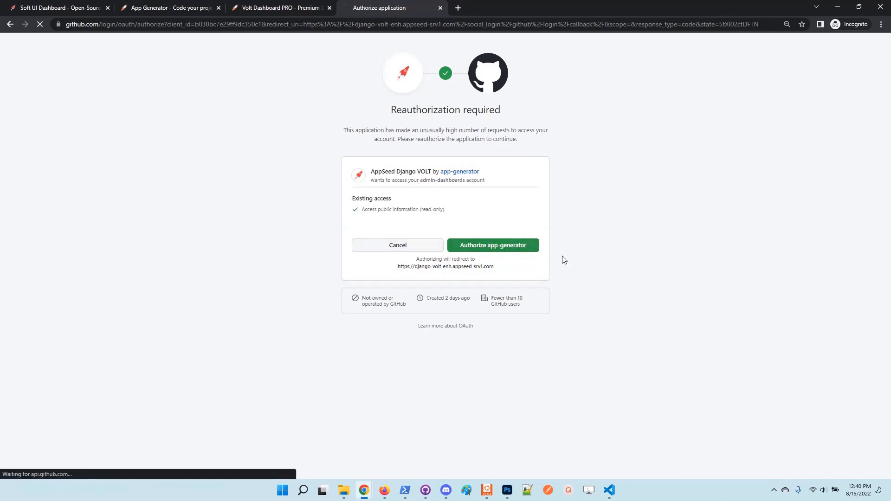
pyautogui.click(492, 245)
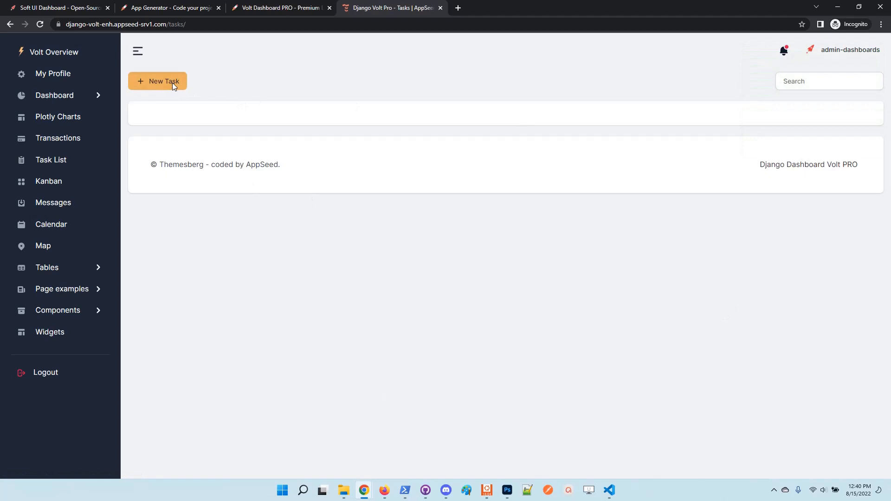
# Start a new task titled 'Simple Task' and assign it to the test user
pyautogui.click(158, 81)
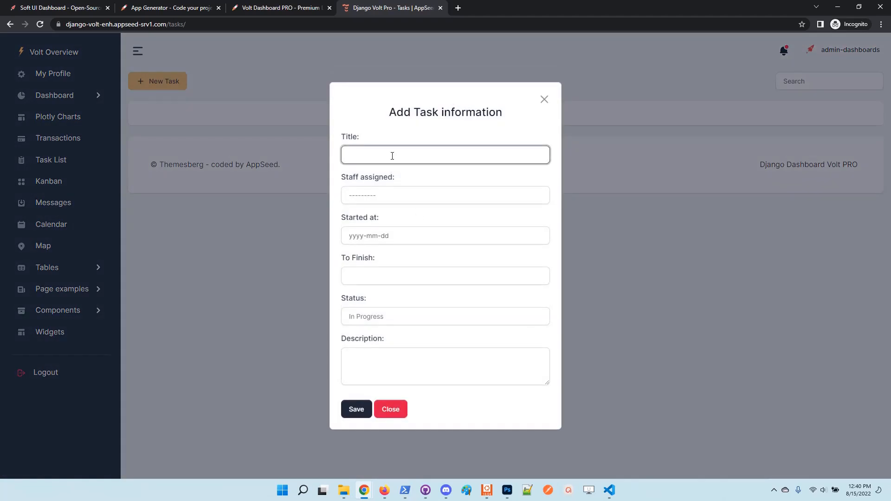
pyautogui.write('Simple Task')
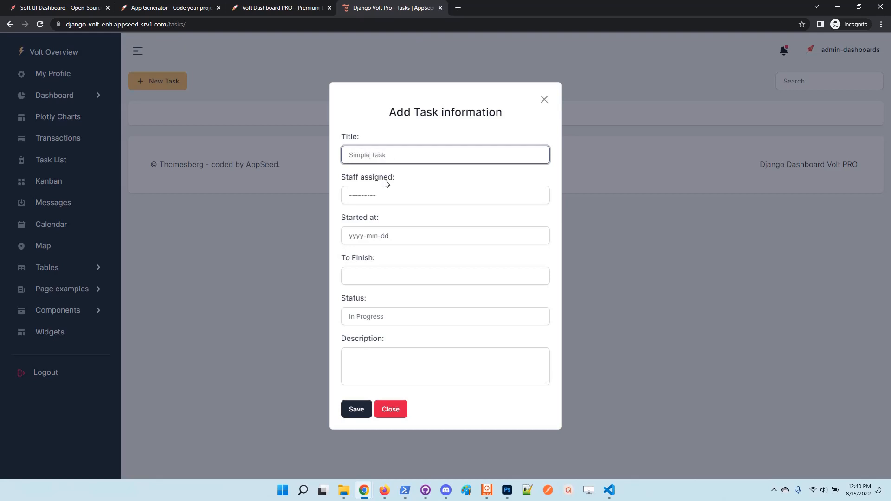
pyautogui.click(445, 195)
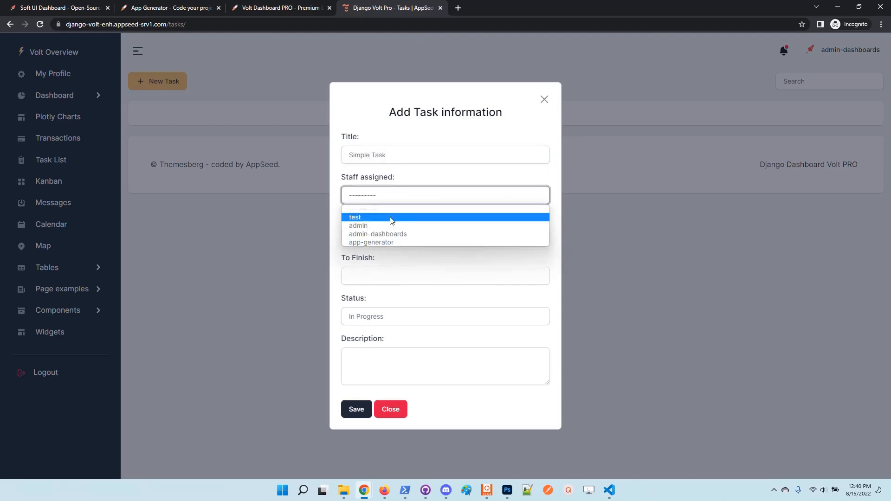
pyautogui.click(355, 217)
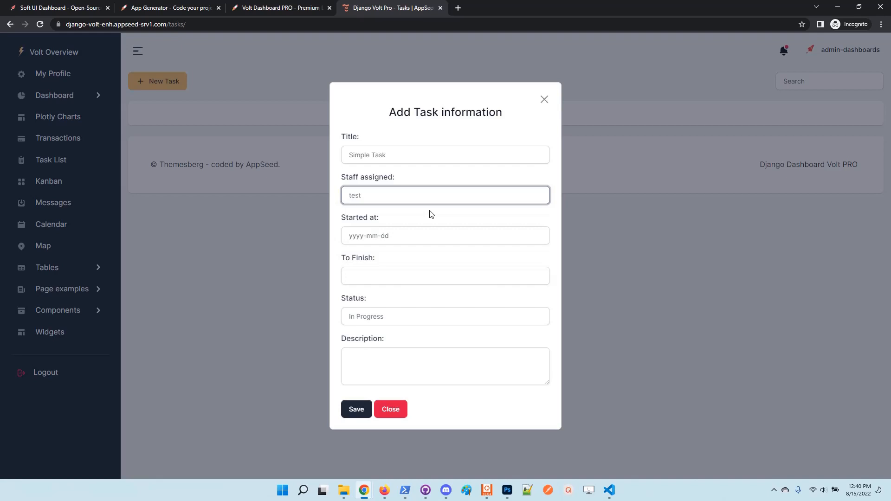
# Set dates 2022-08-15 to 2022-08-30, describe it as a super simple task, and save
pyautogui.click(444, 235)
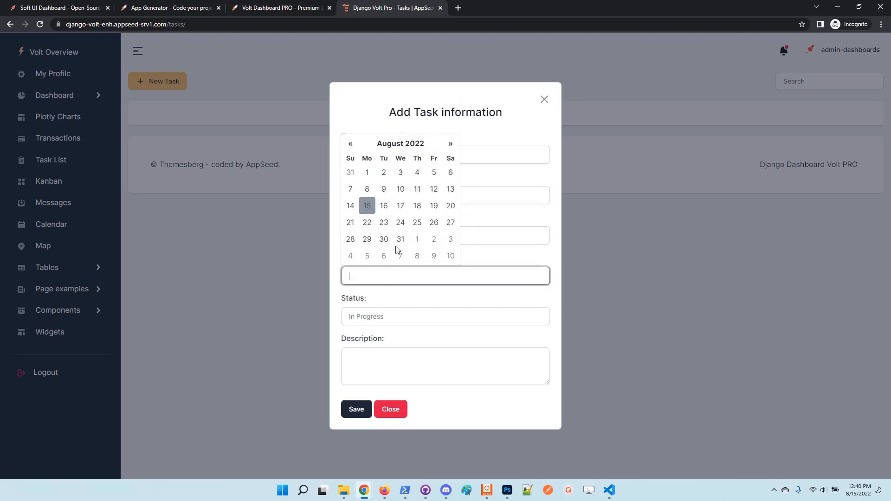
pyautogui.click(383, 238)
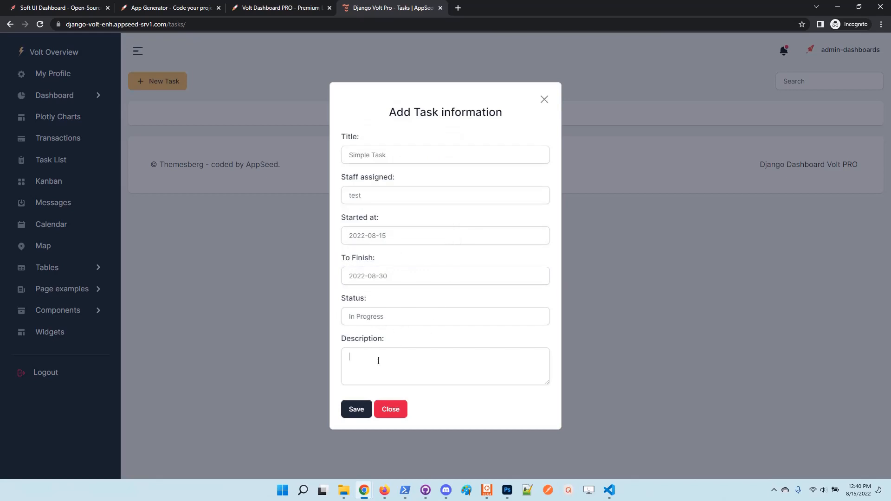
pyautogui.write('A super simple task')
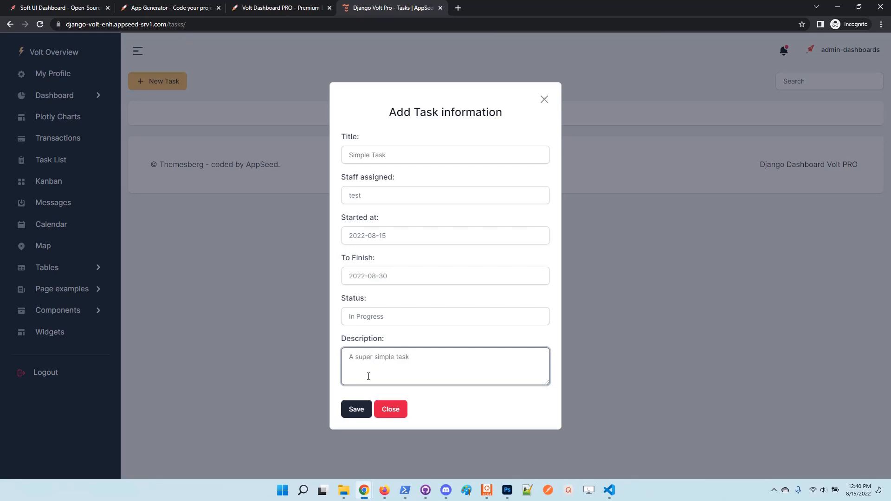
pyautogui.click(355, 409)
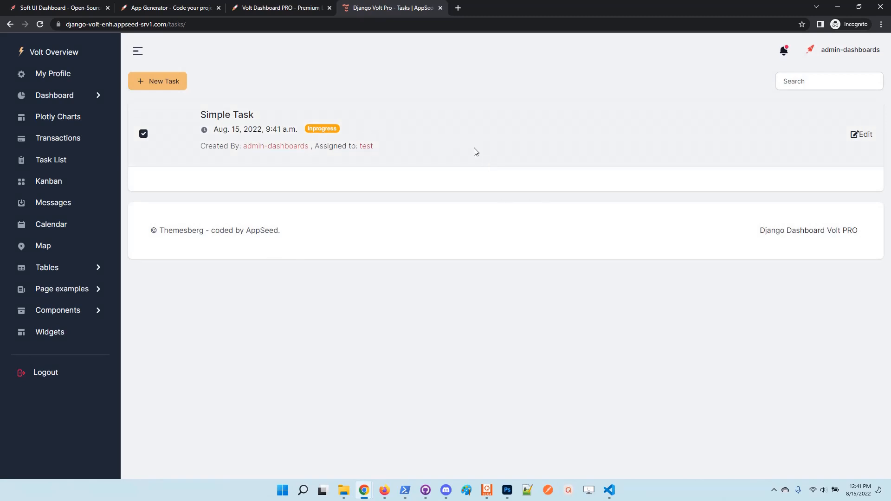
pyautogui.moveTo(386, 164)
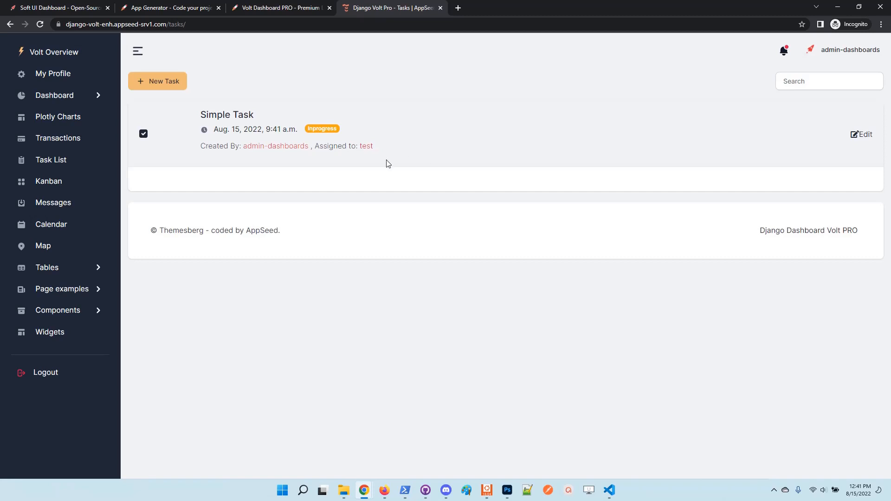
pyautogui.doubleClick(367, 146)
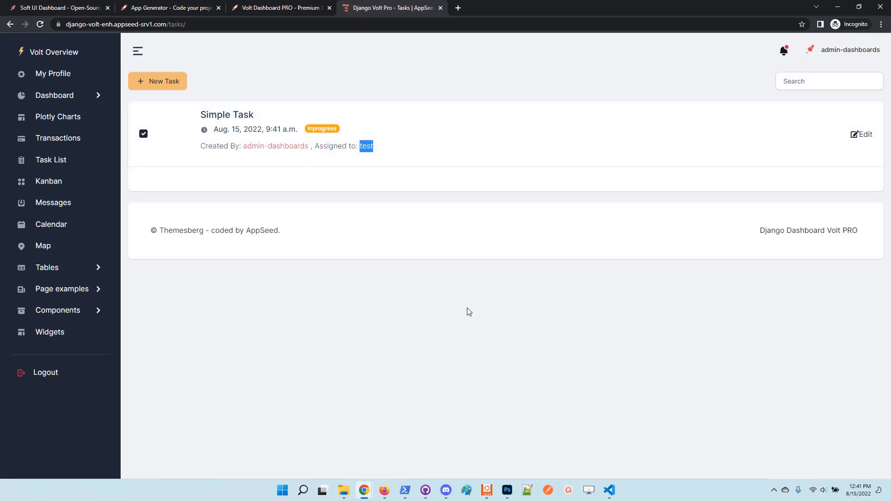
pyautogui.moveTo(206, 316)
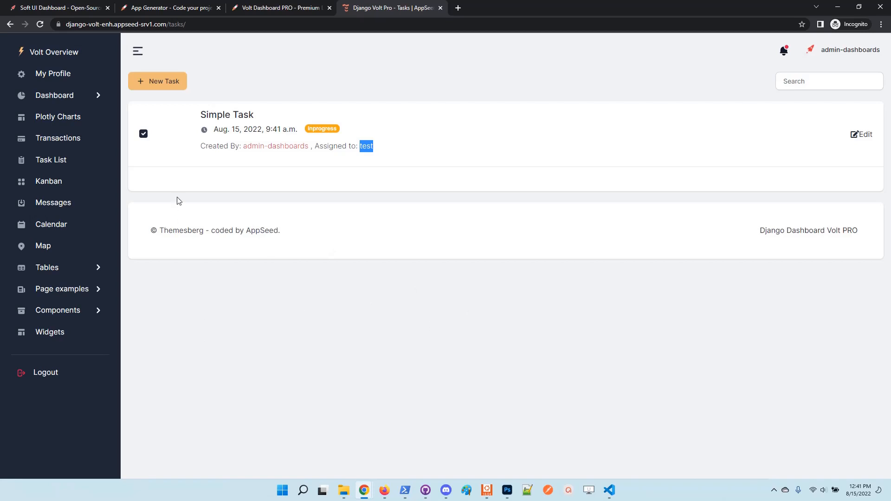
pyautogui.moveTo(148, 91)
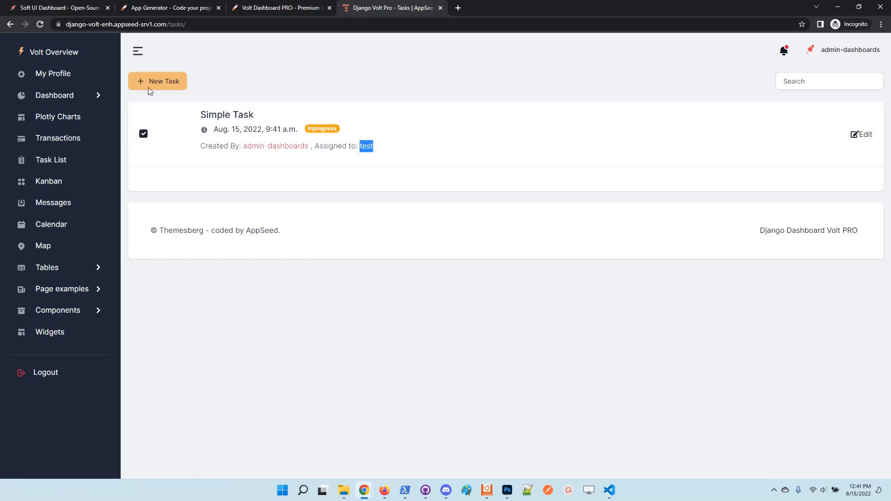
# Start a new task titled 'Admin TASK', assign it to admin and set its start date
pyautogui.click(158, 81)
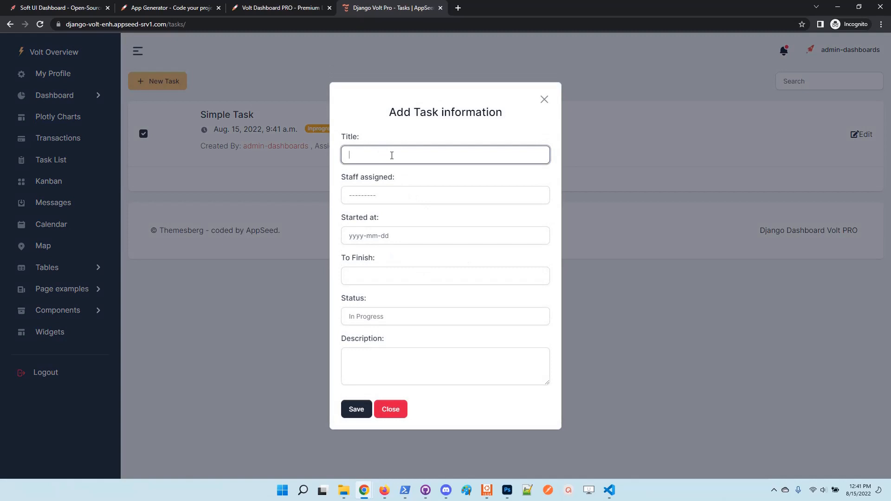
pyautogui.write('Admin')
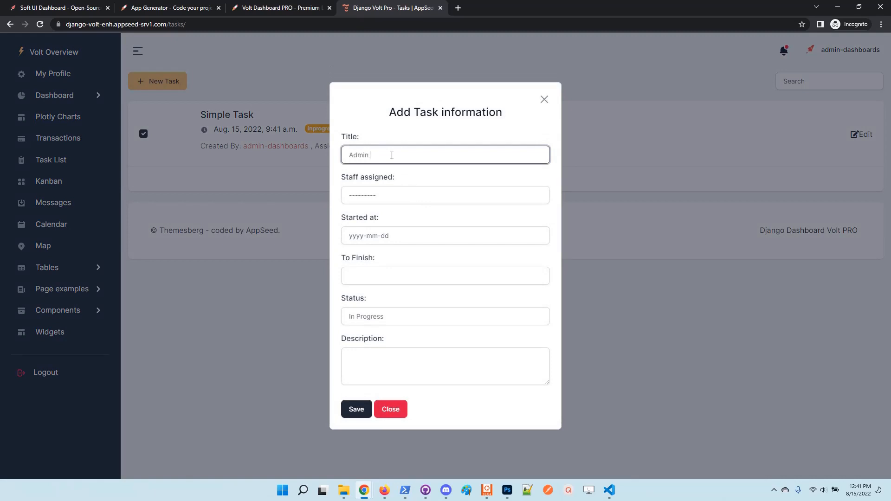
pyautogui.click(445, 195)
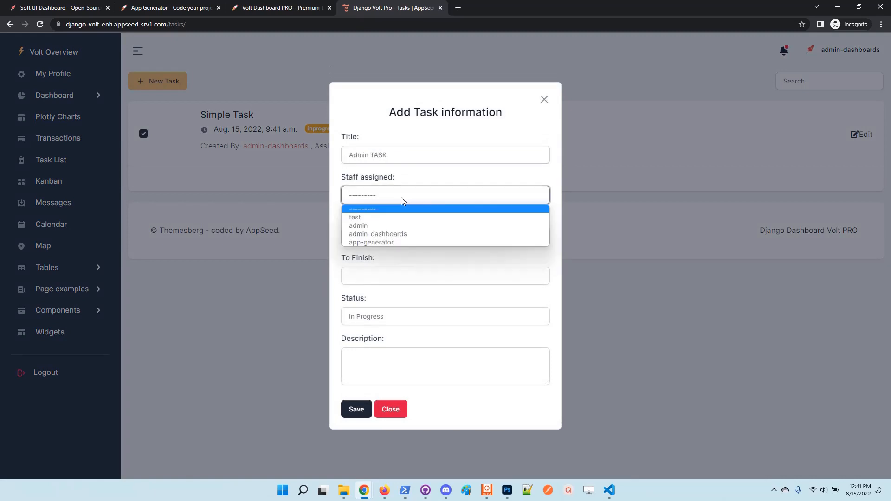
pyautogui.click(358, 225)
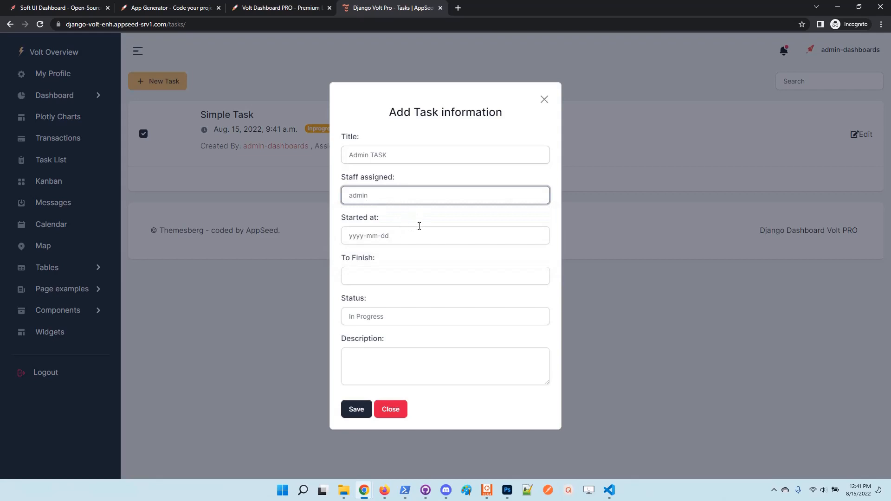
pyautogui.click(444, 235)
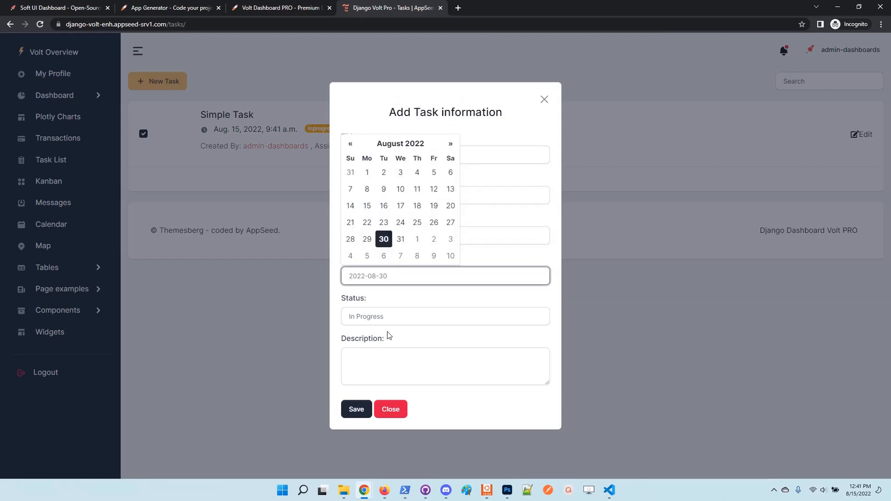
# Describe it as 'An important task for the ADMIN' and save the task
pyautogui.click(445, 366)
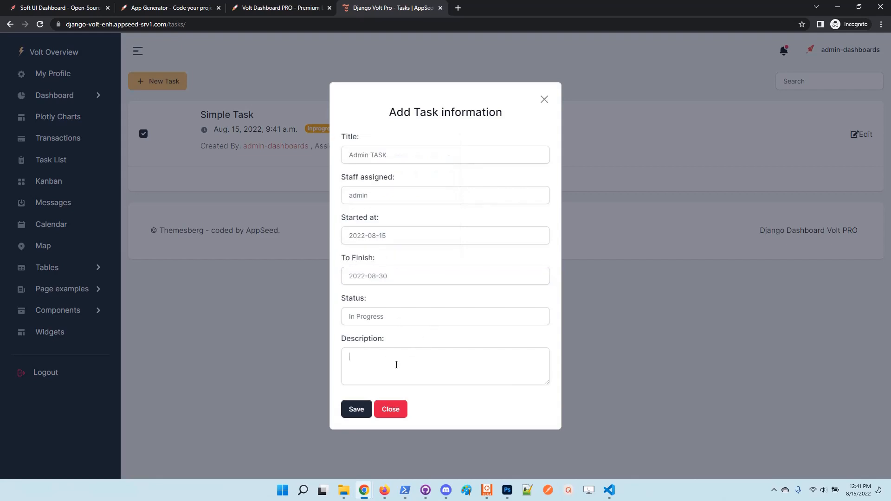
pyautogui.write('A')
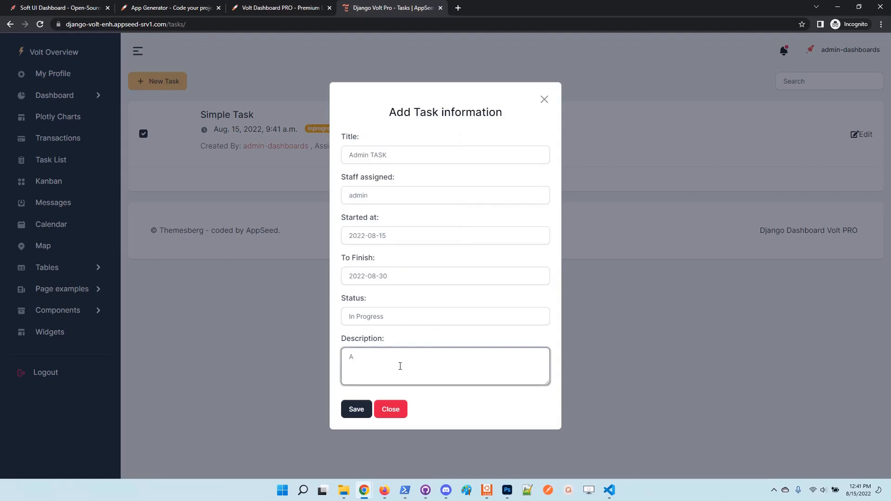
pyautogui.write('n import')
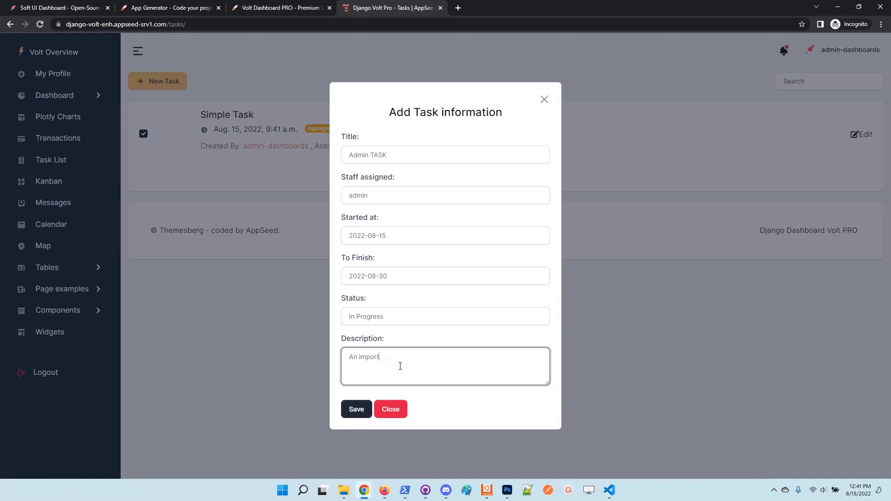
pyautogui.write('ant task to')
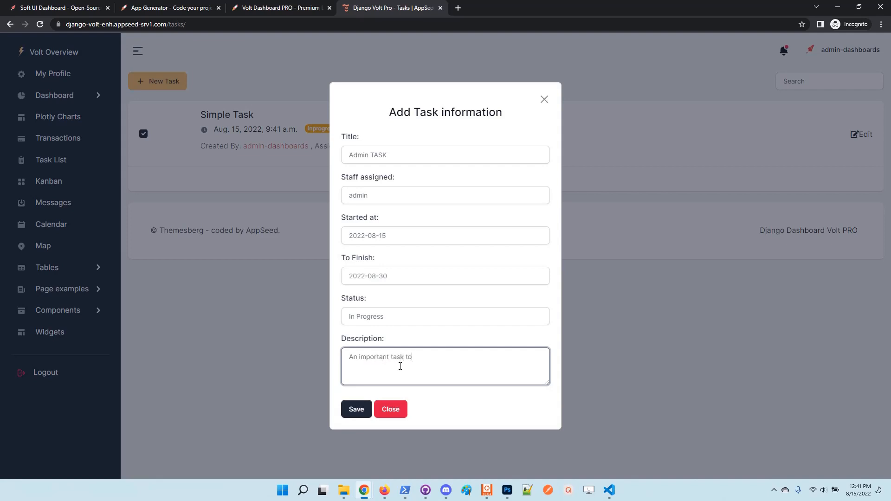
pyautogui.write('ADMIN')
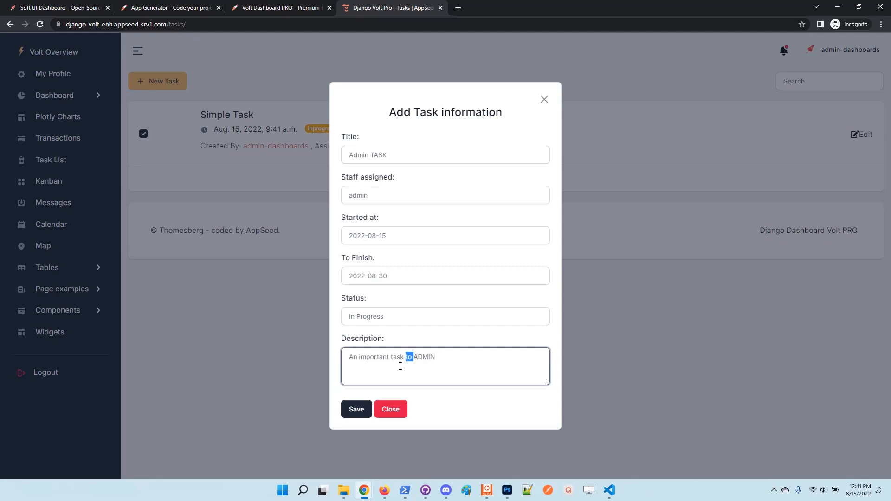
pyautogui.write('for the')
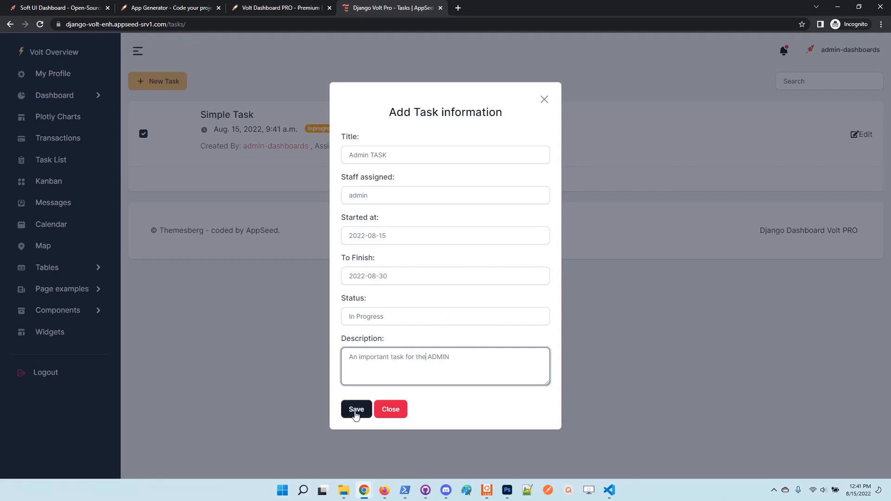
pyautogui.click(356, 410)
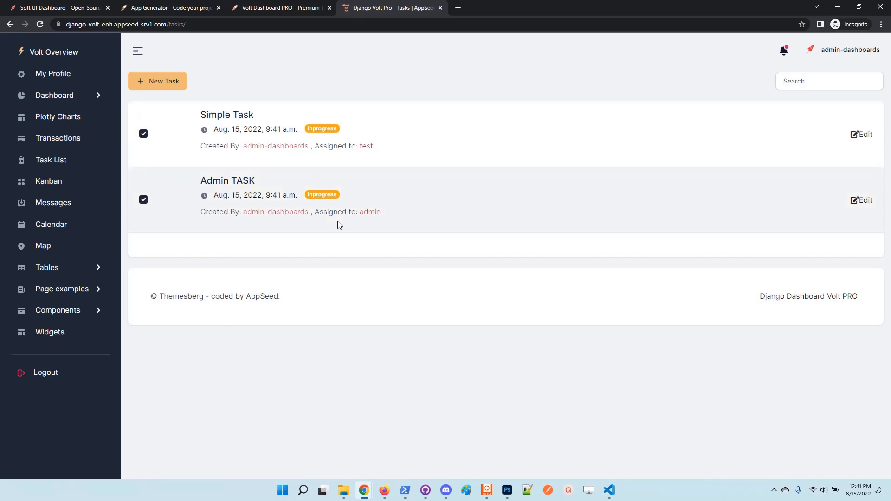
pyautogui.moveTo(300, 177)
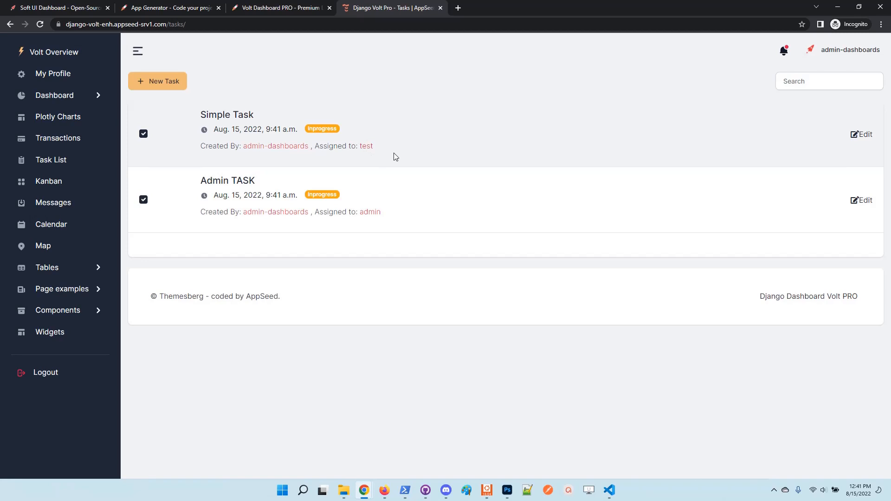
pyautogui.moveTo(374, 158)
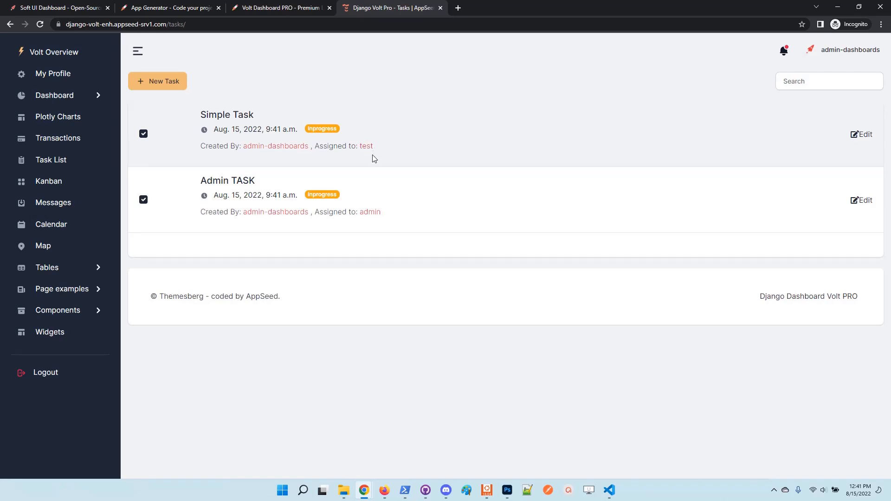
pyautogui.doubleClick(366, 146)
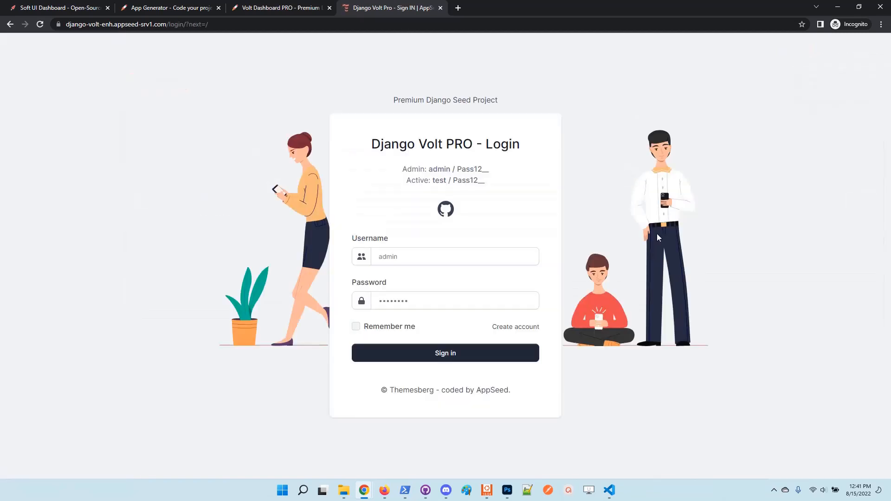
# Sign in with the admin demo credentials and show the Task List with both tasks
pyautogui.doubleClick(440, 169)
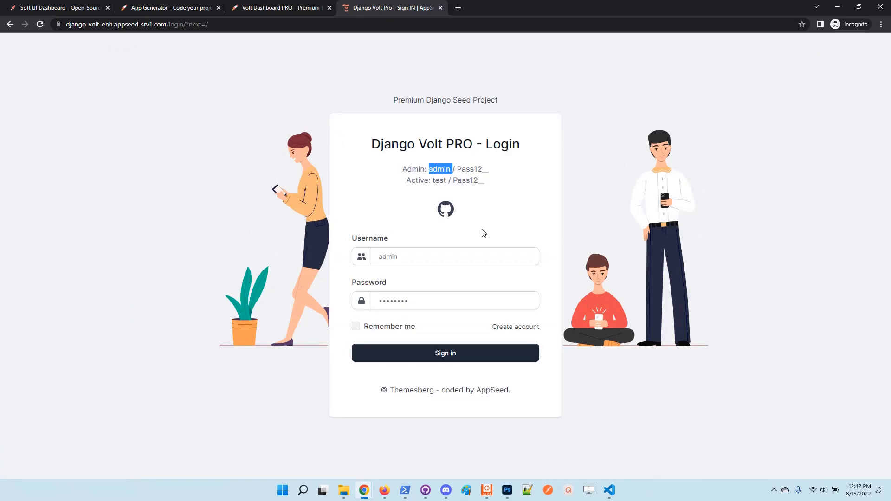
pyautogui.click(445, 353)
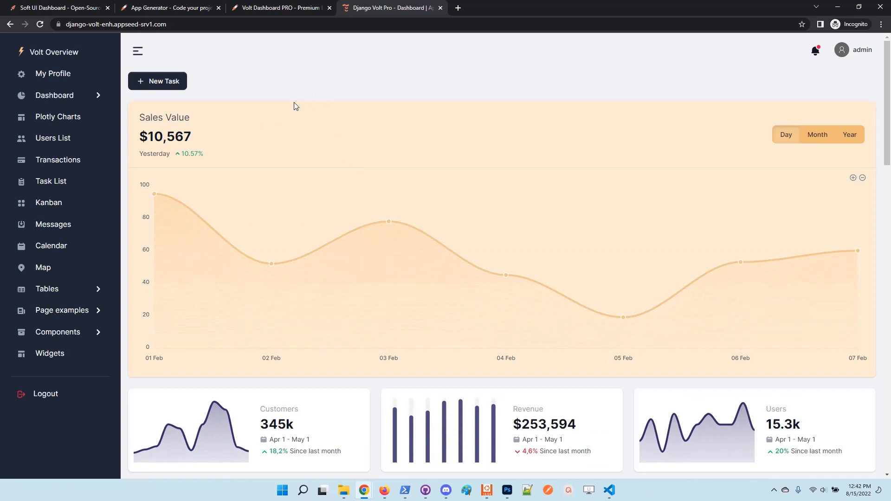
pyautogui.click(51, 181)
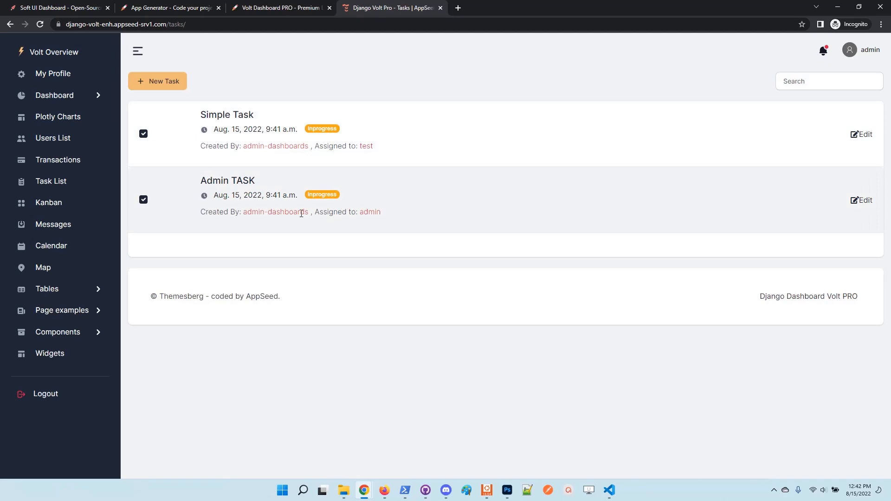
# Edit Admin TASK so its description reads 'DONE' and save it
pyautogui.click(862, 201)
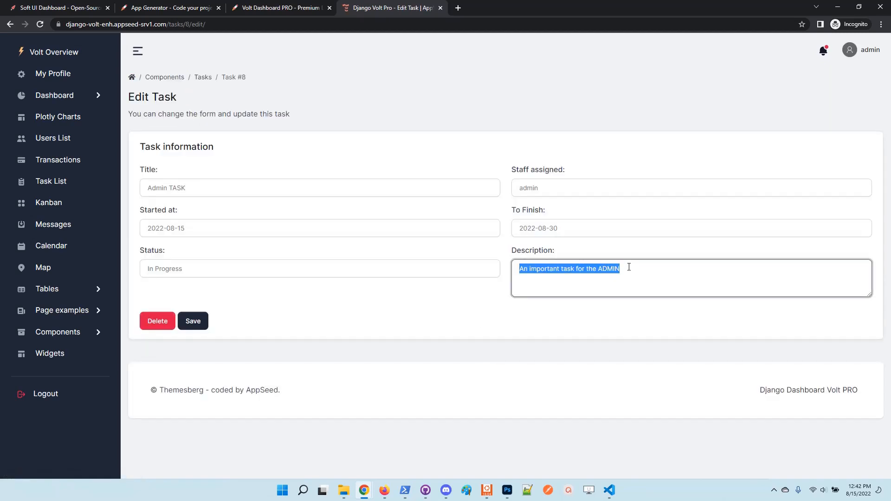
pyautogui.write('DONE')
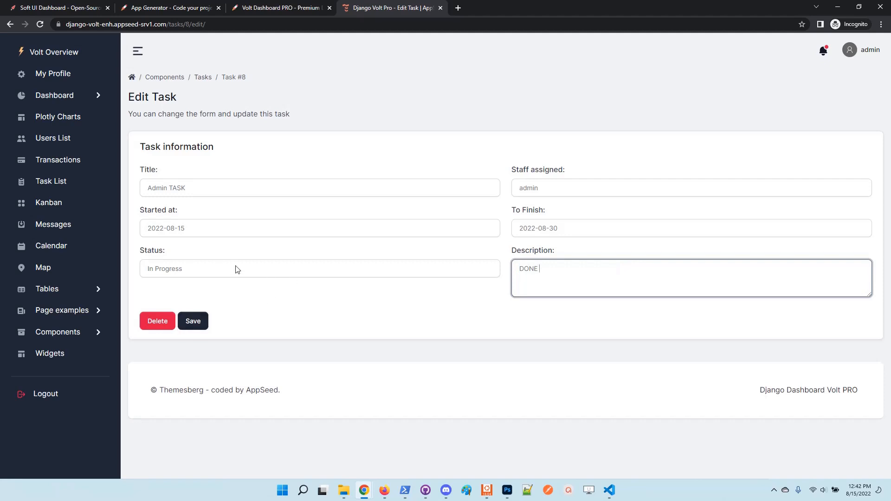
pyautogui.click(157, 322)
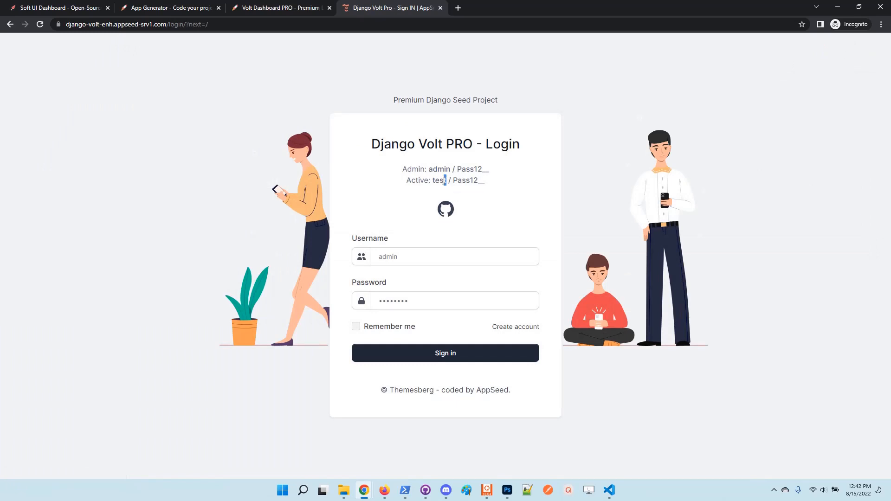
# Sign in as the test user, whose task list shows only Simple Task
pyautogui.write('te')
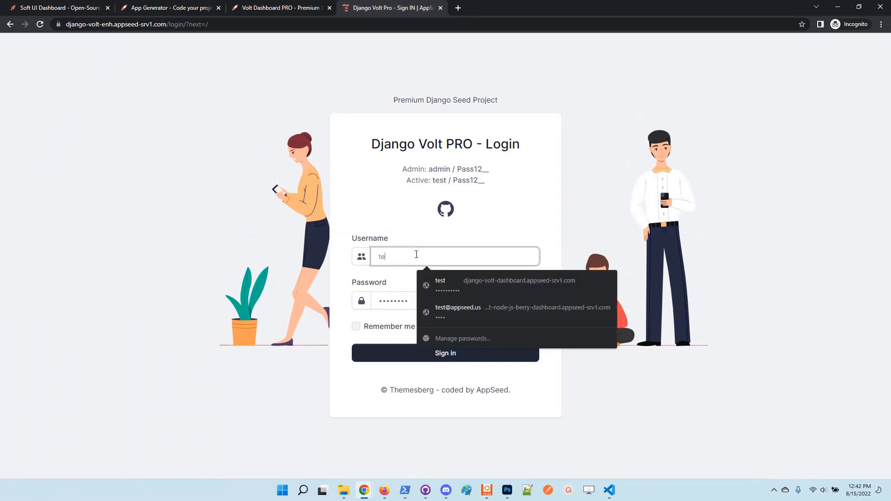
pyautogui.click(445, 353)
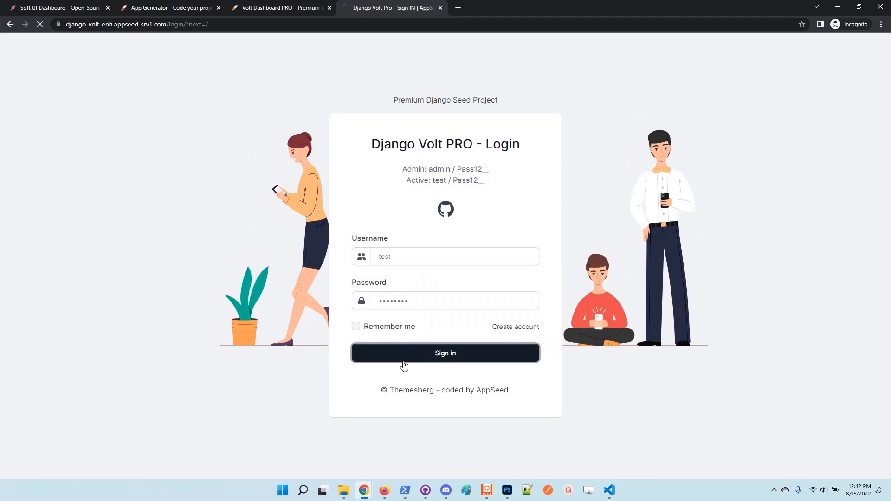
pyautogui.click(445, 353)
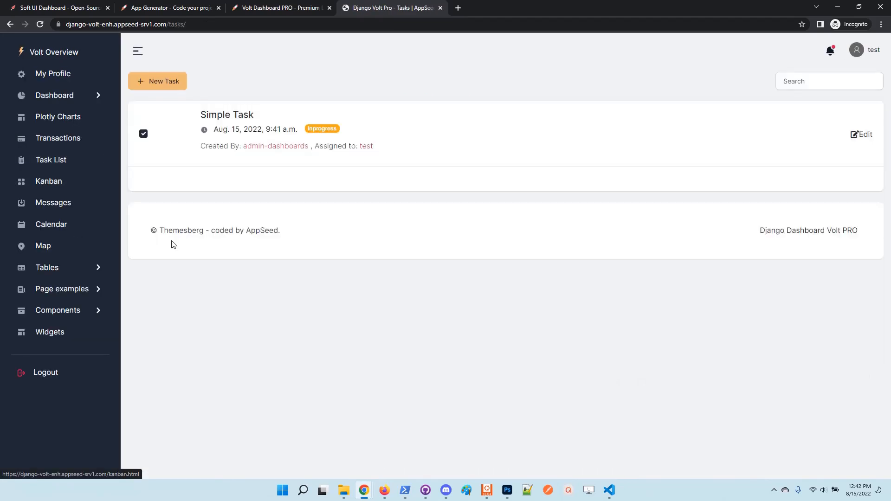
pyautogui.moveTo(461, 249)
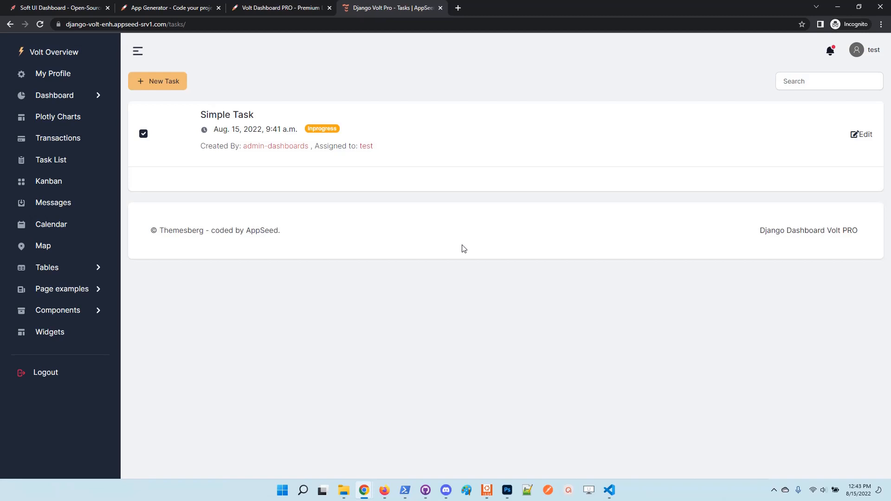
pyautogui.click(279, 7)
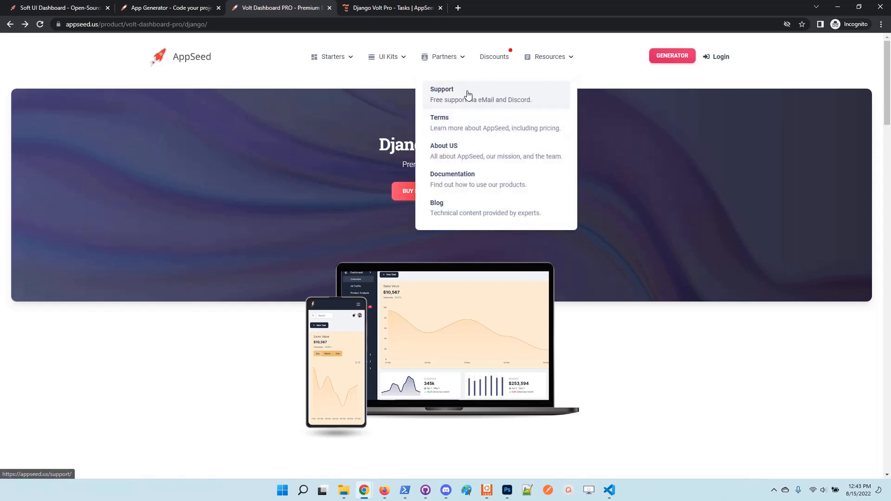
# Open AppSeed's Support page in a new tab, then return to the Django Volt PRO product tab
pyautogui.click(442, 94)
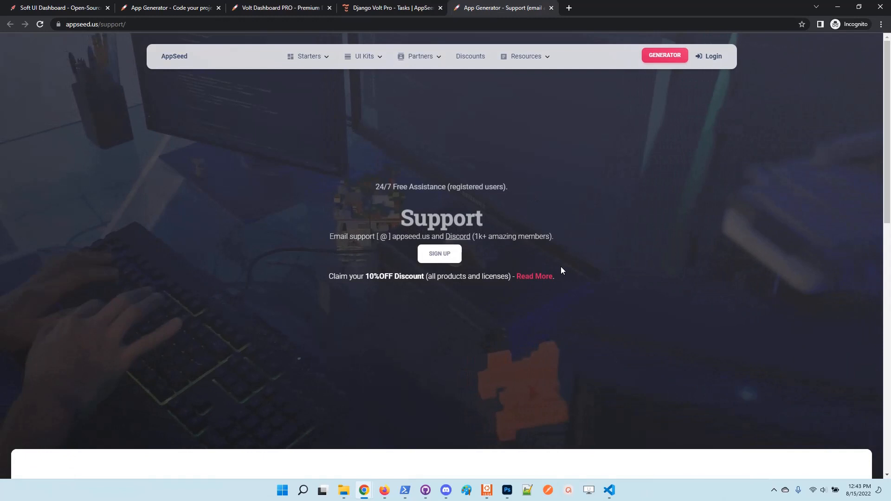
pyautogui.click(279, 7)
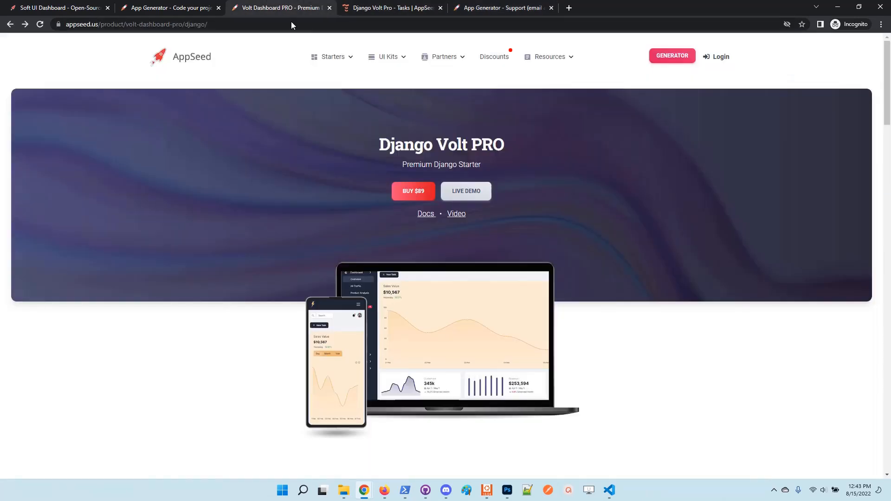